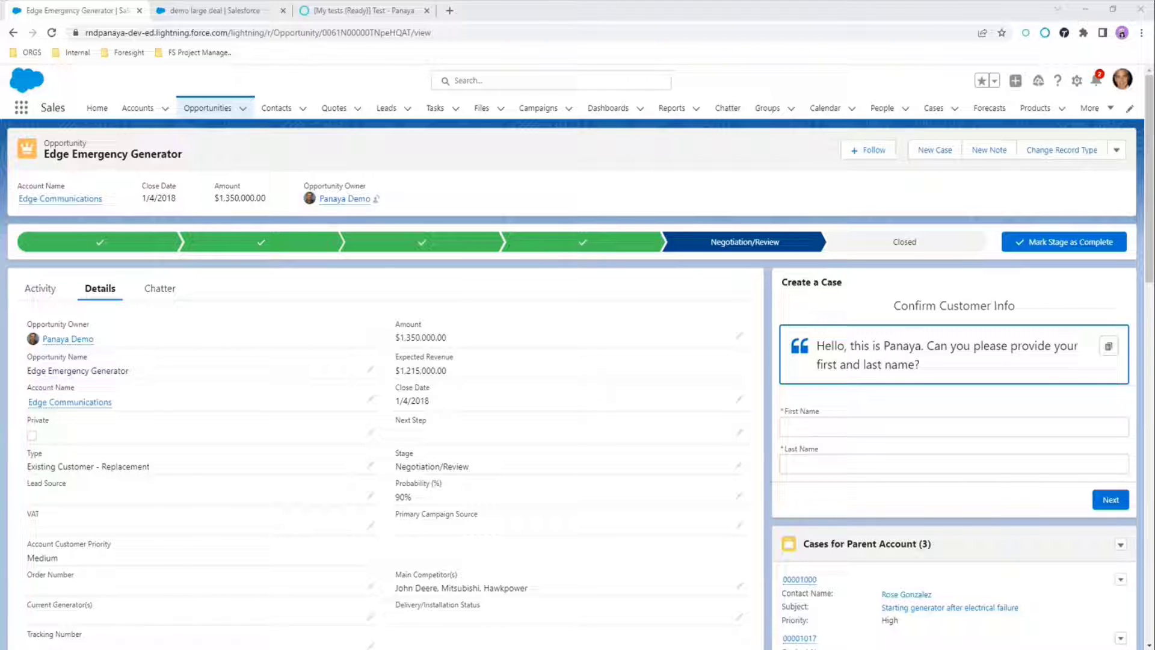
pyautogui.moveTo(247, 325)
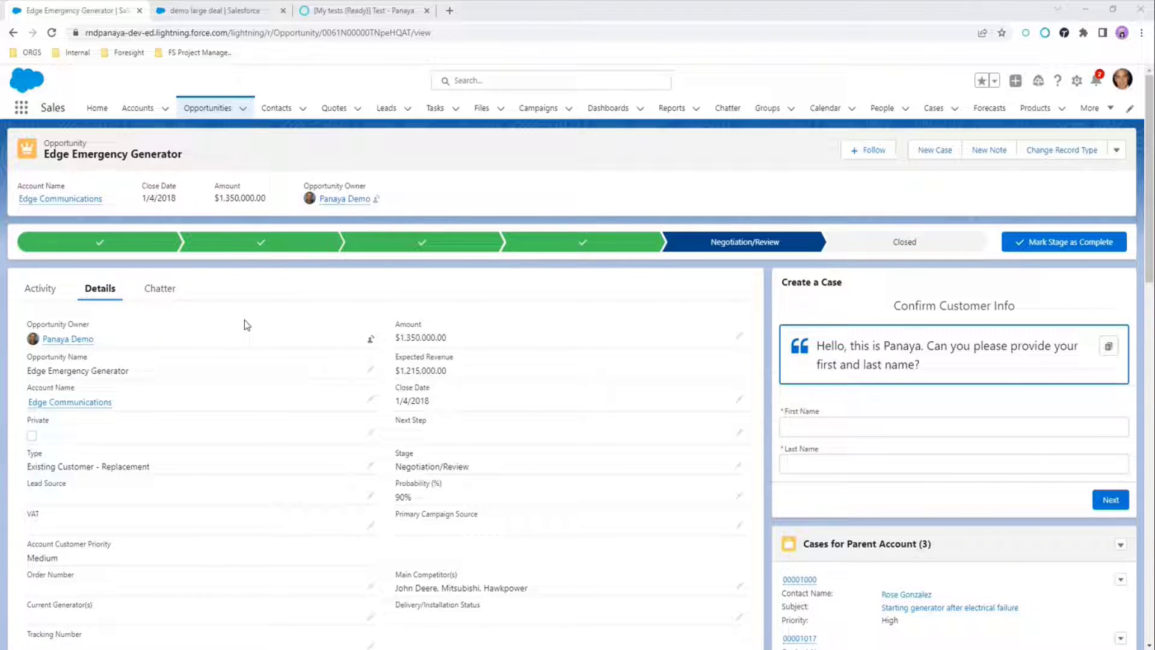
pyautogui.moveTo(279, 360)
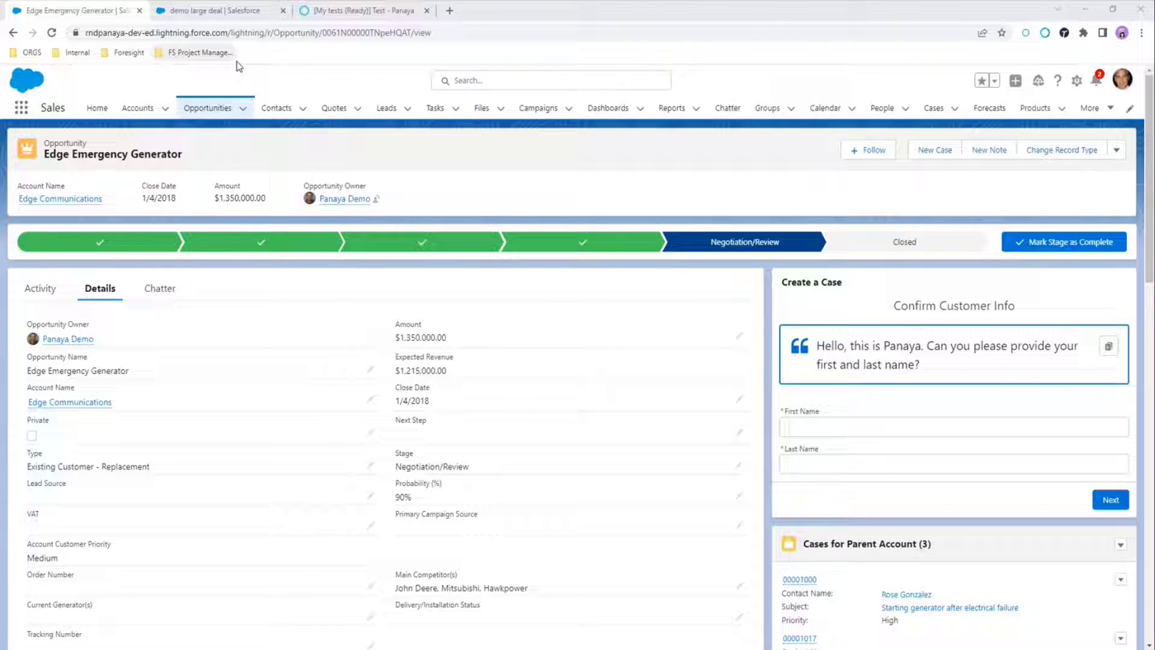
pyautogui.moveTo(261, 242)
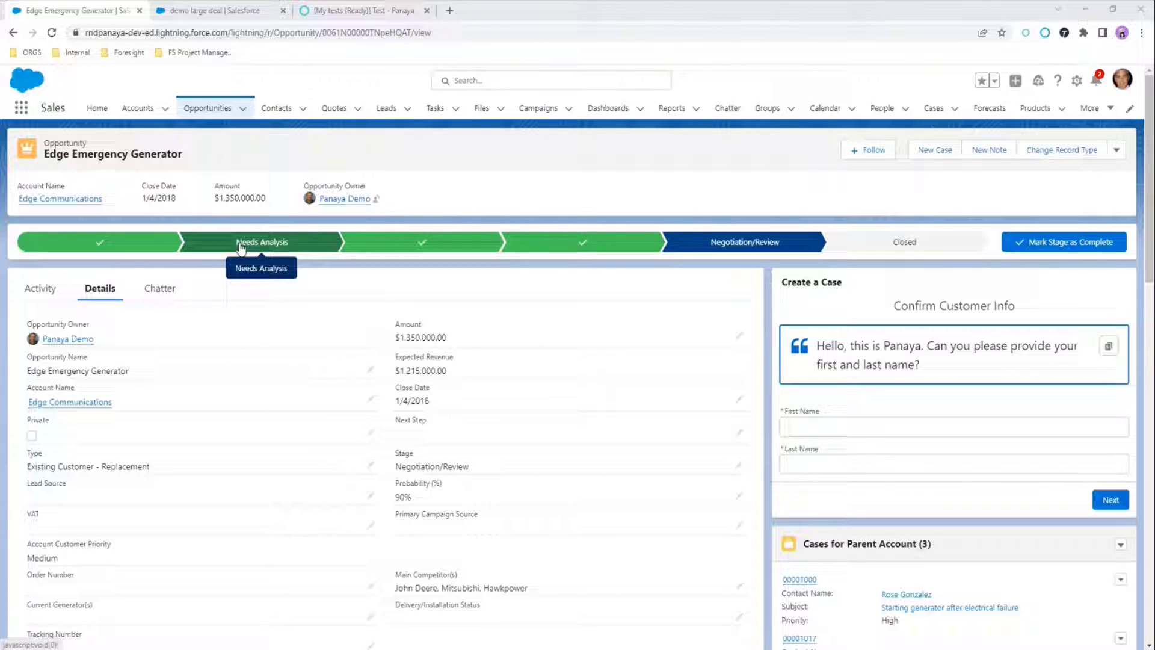
pyautogui.moveTo(193, 295)
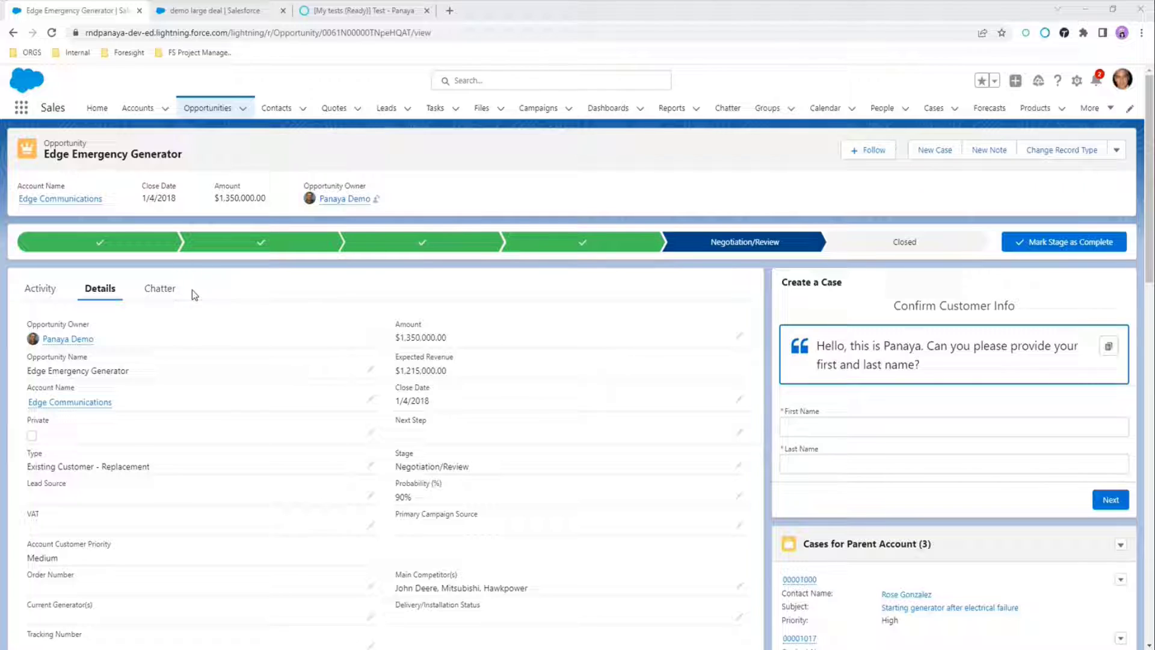
pyautogui.moveTo(710, 226)
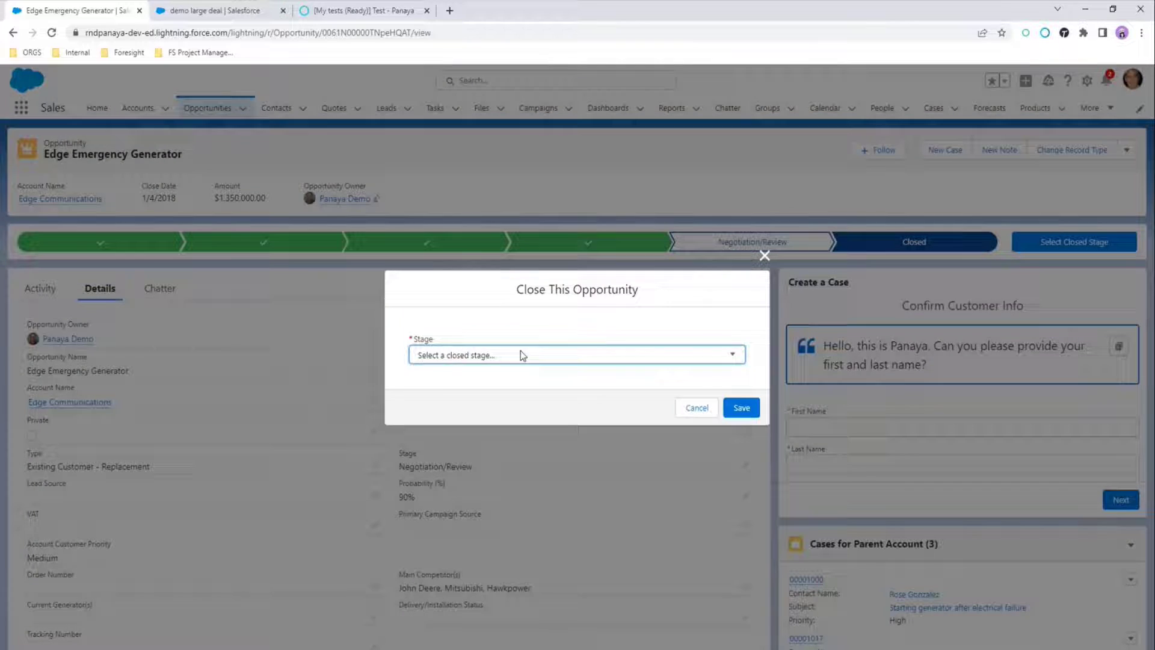
# Bring up the 'demo large deal' opportunity record at the Negotiation/Review stage
pyautogui.click(577, 354)
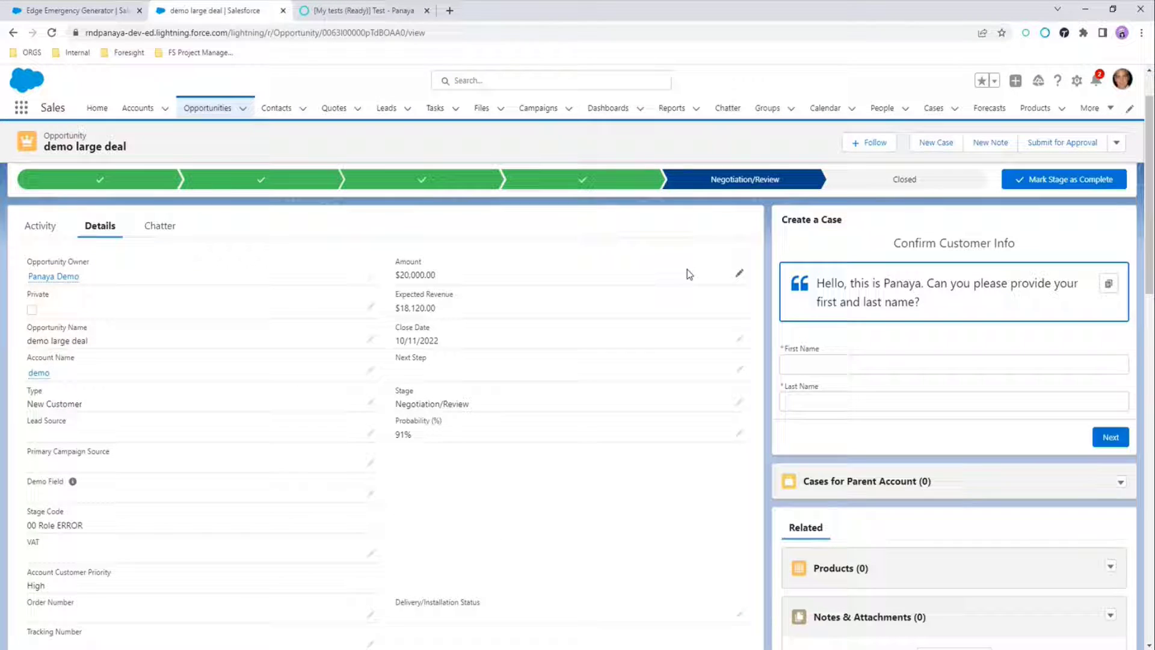
# Mark the demo large deal as Closed Won and save; it resets to Needs Analysis at 25%
pyautogui.click(1063, 179)
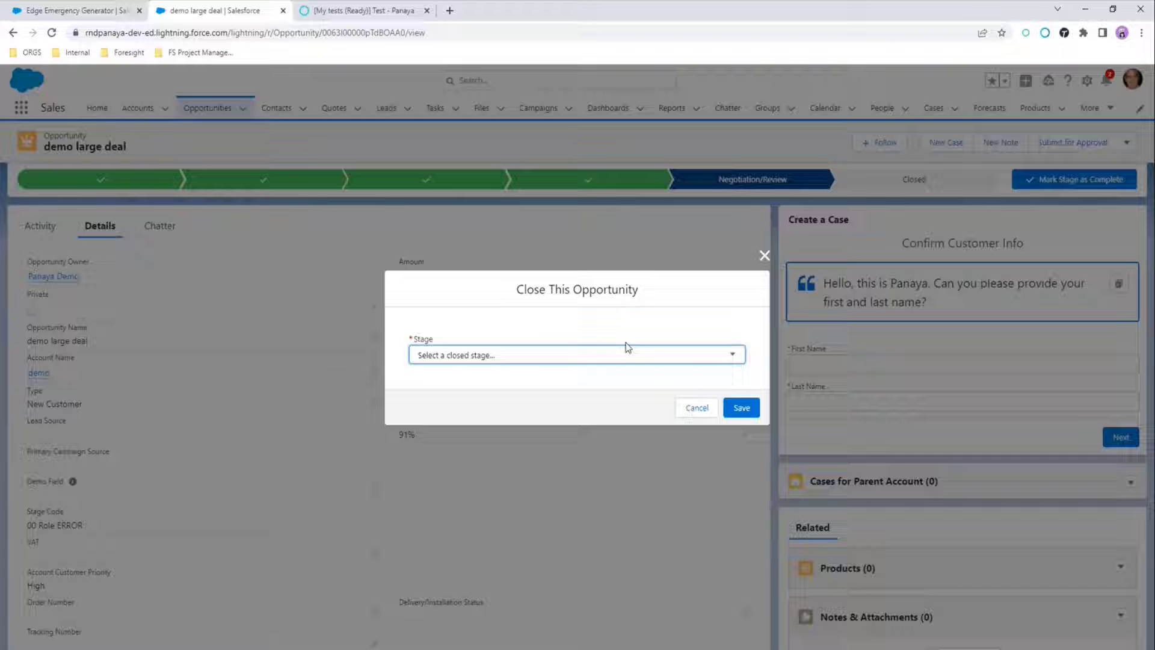
pyautogui.click(575, 354)
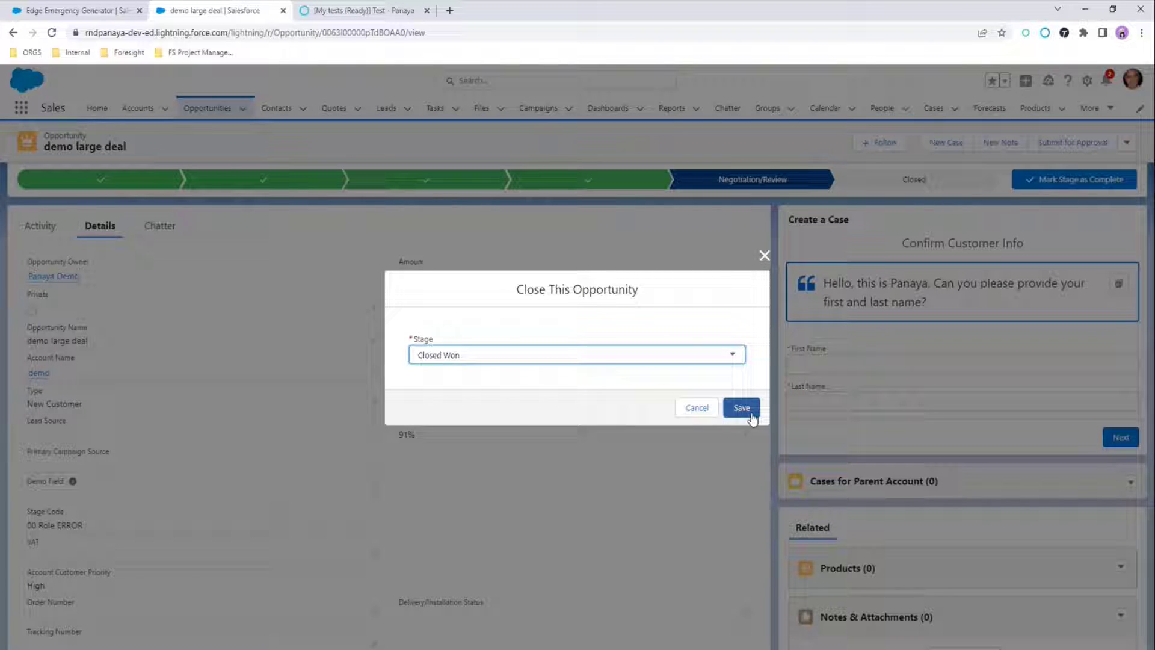
pyautogui.click(741, 408)
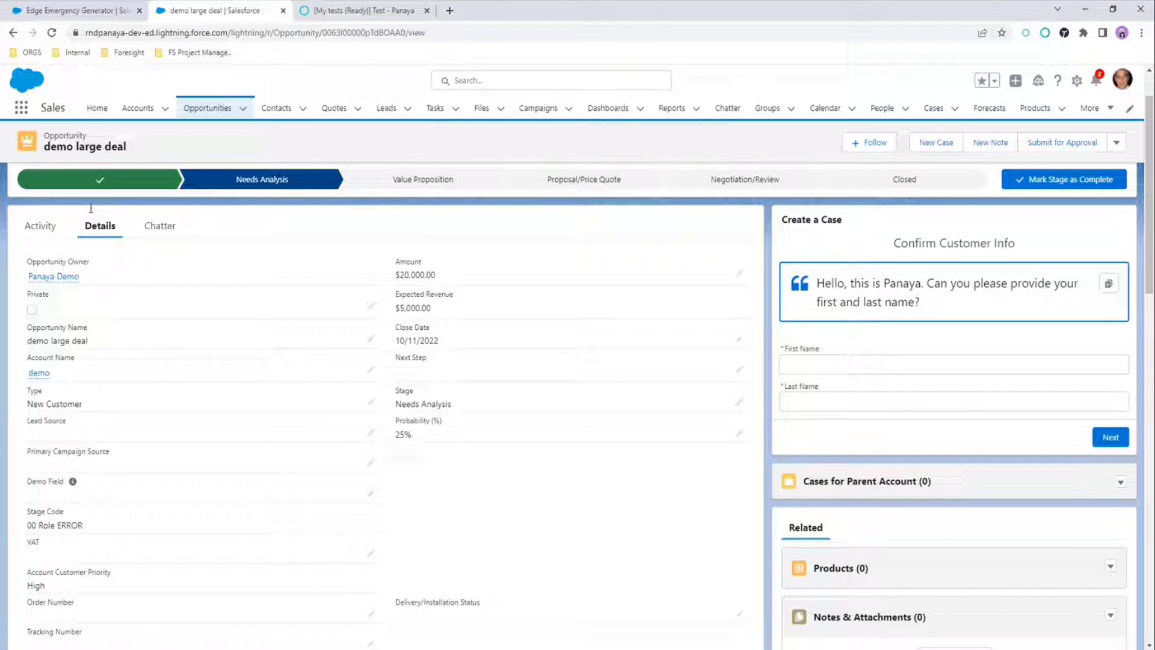
pyautogui.moveTo(339, 118)
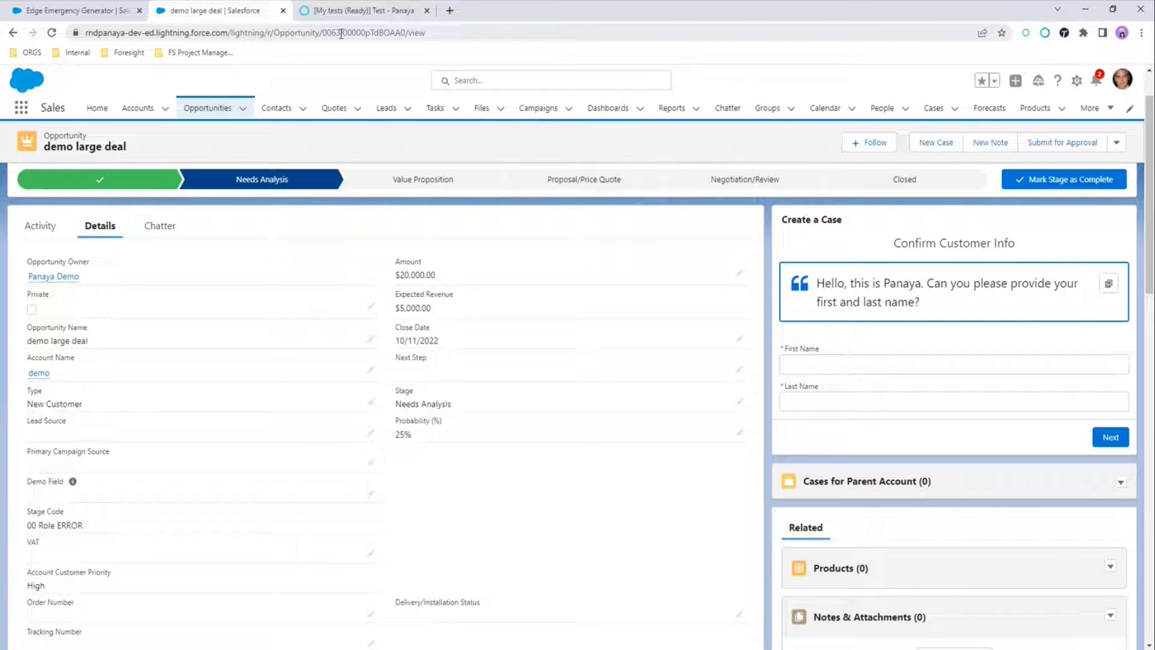
# Switch to Panaya Foresight and open the Automation Overview listing 32 automation components
pyautogui.click(364, 11)
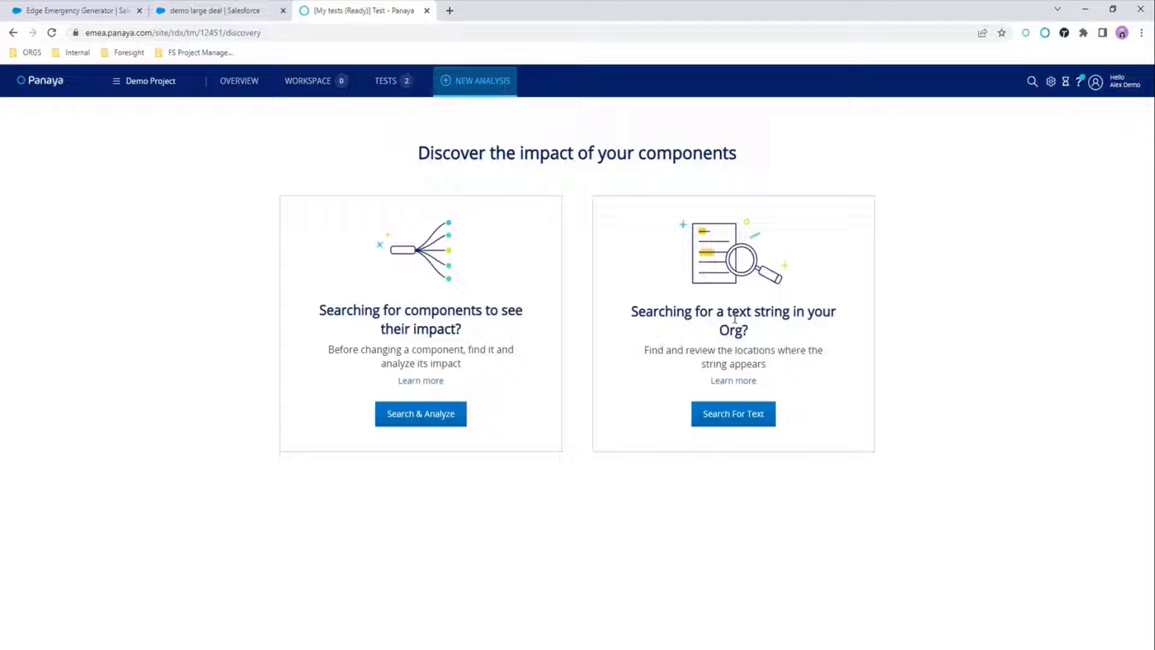
pyautogui.click(239, 81)
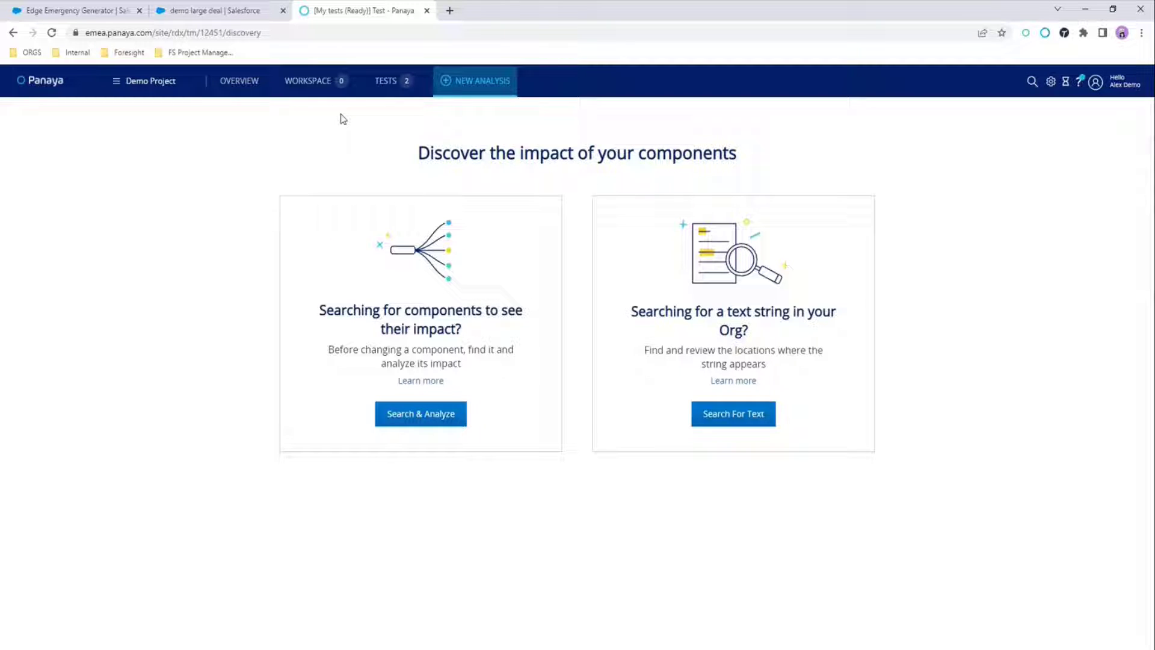
pyautogui.moveTo(333, 120)
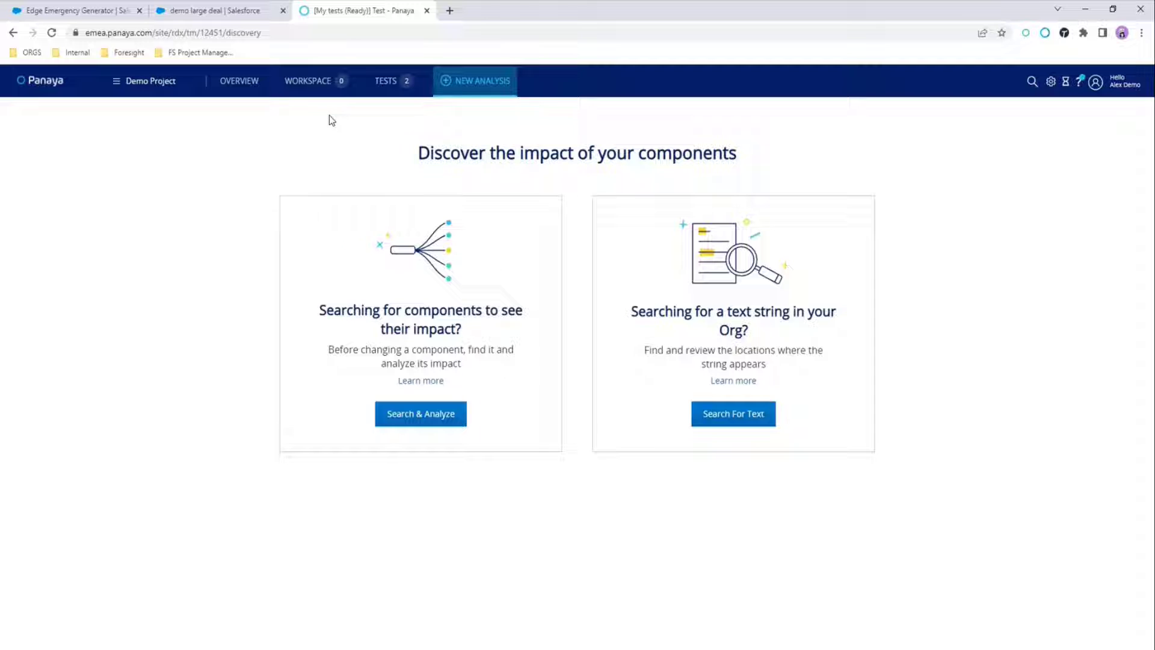
pyautogui.click(238, 80)
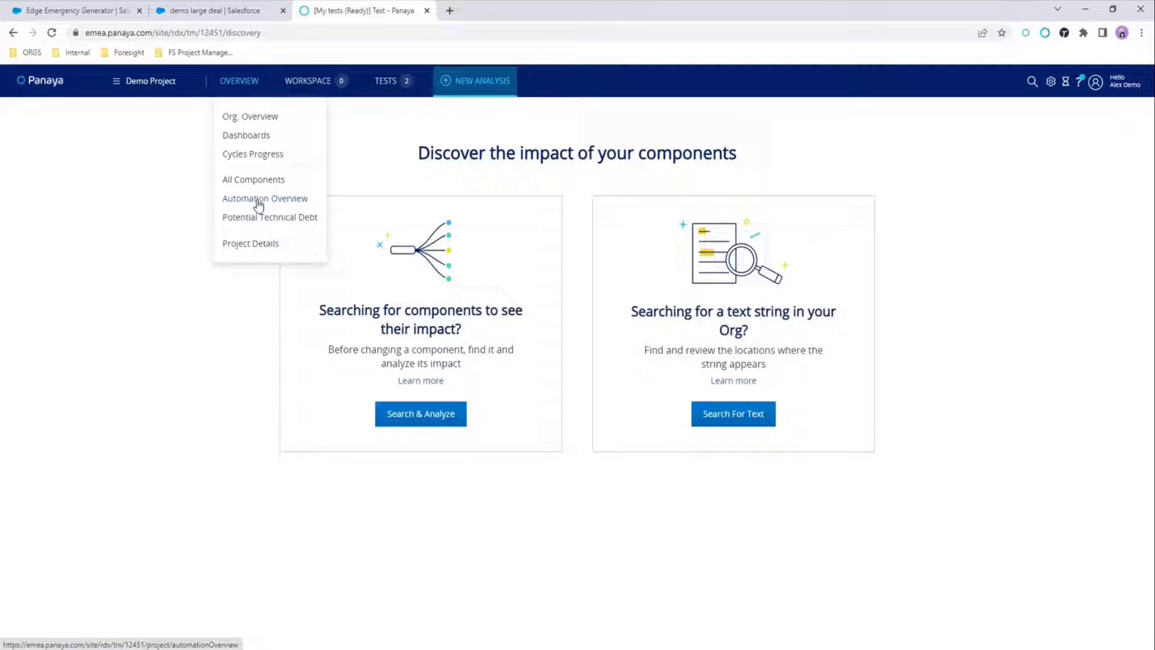
pyautogui.click(265, 199)
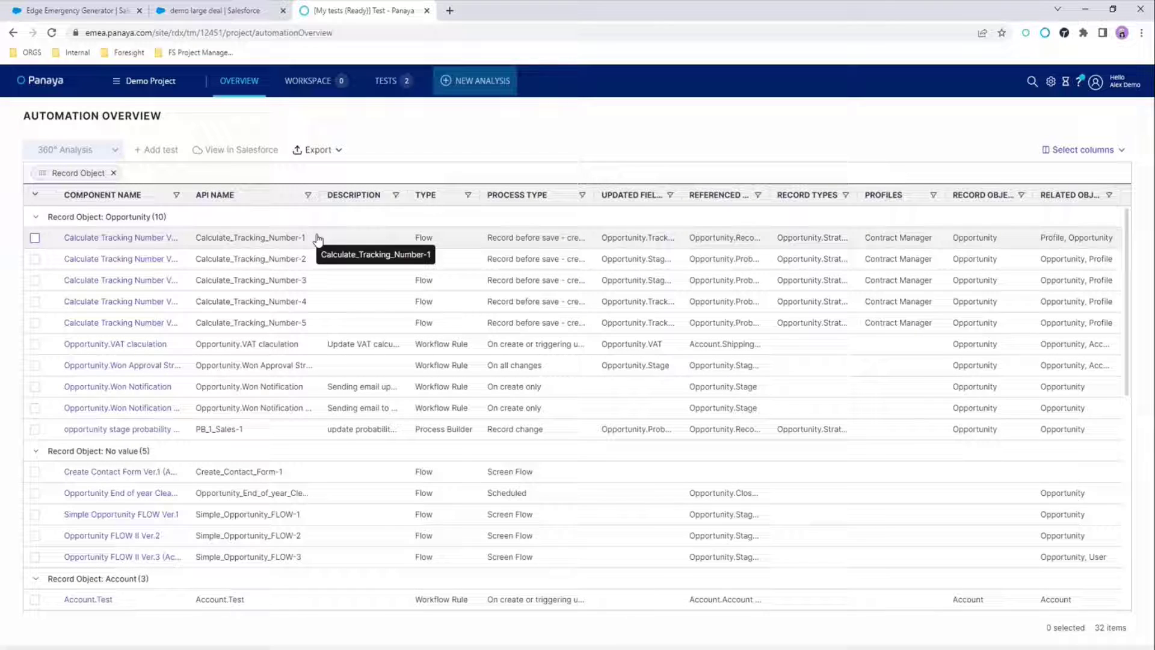
pyautogui.moveTo(662, 309)
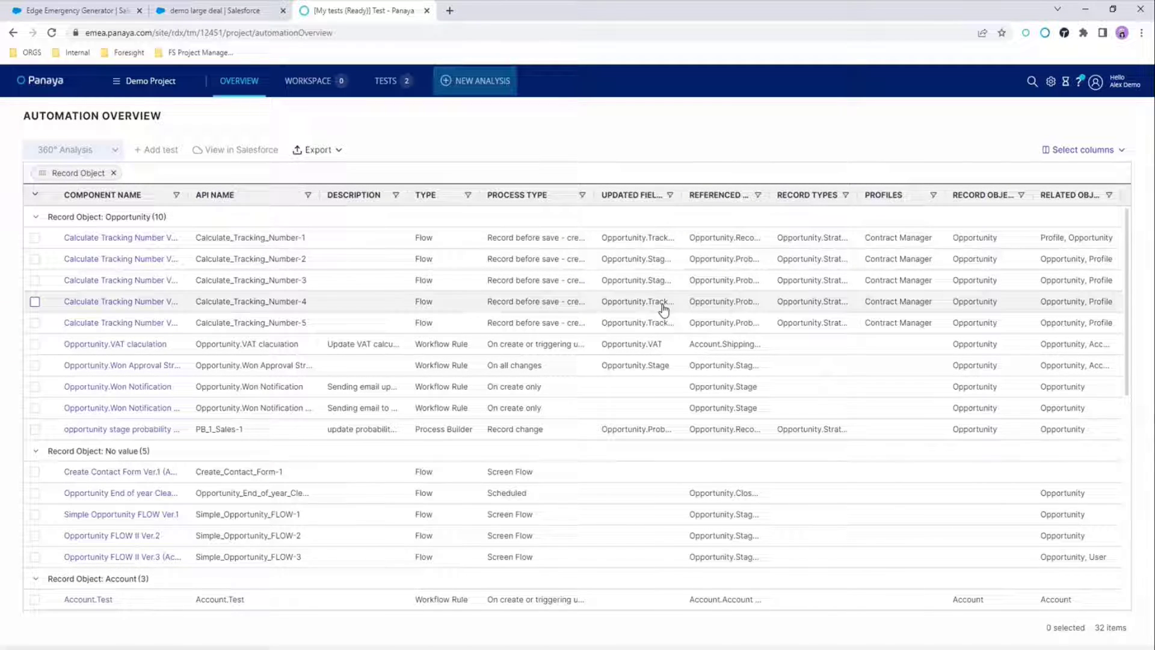
pyautogui.moveTo(596, 287)
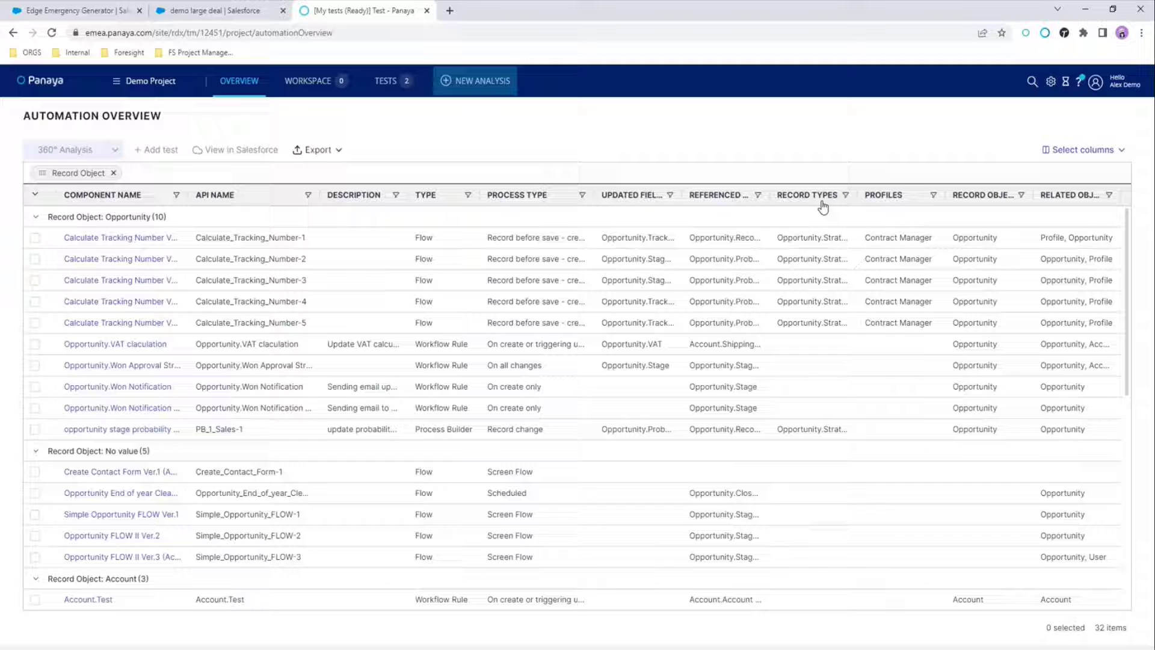
pyautogui.click(670, 199)
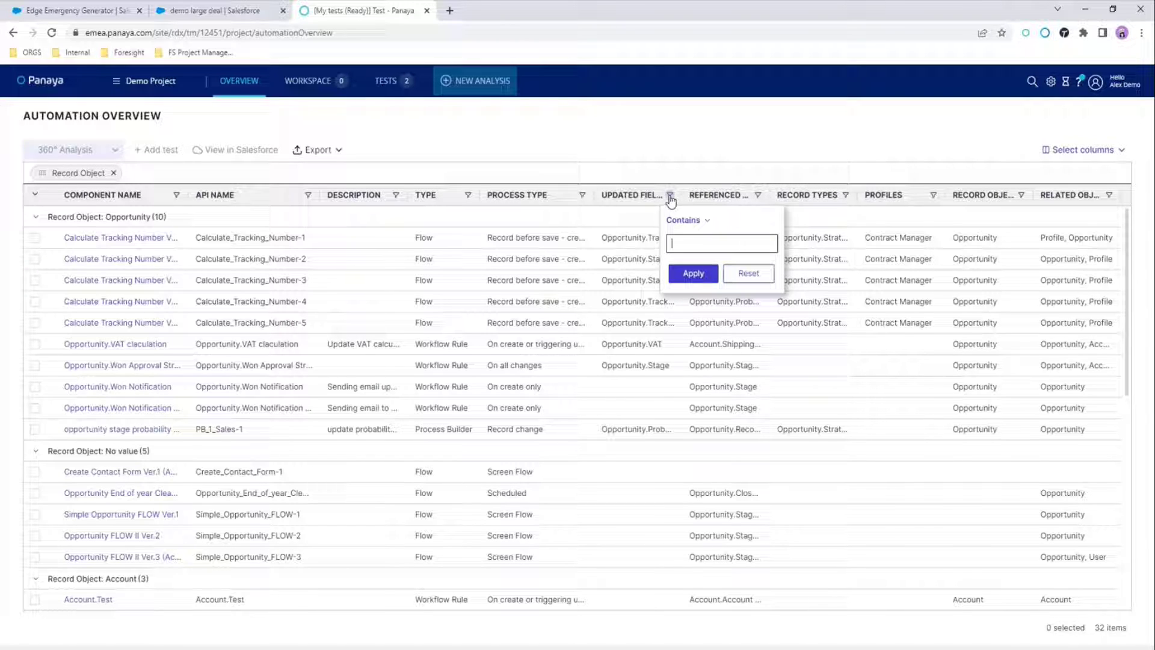
pyautogui.write('sta')
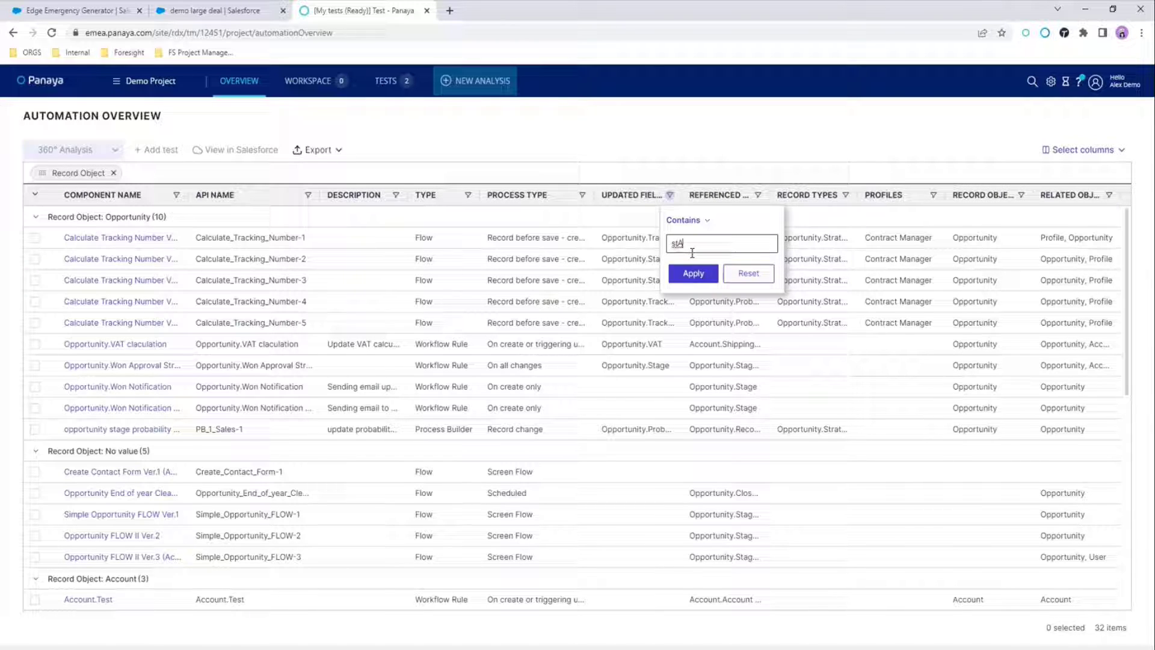
pyautogui.click(692, 273)
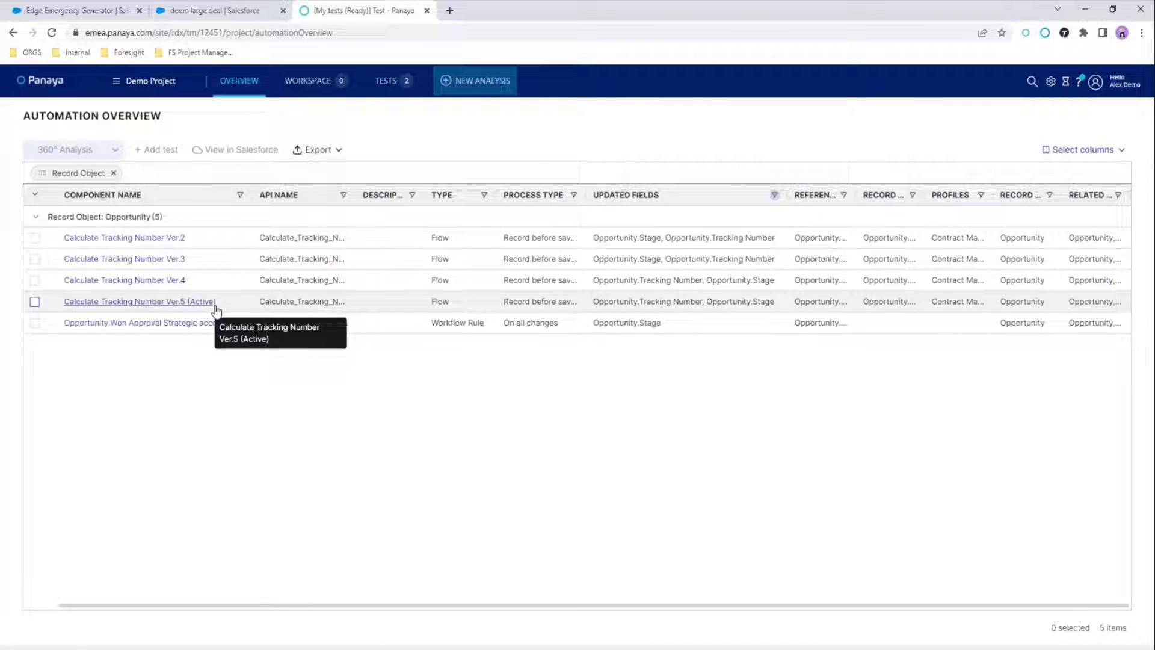
pyautogui.moveTo(379, 307)
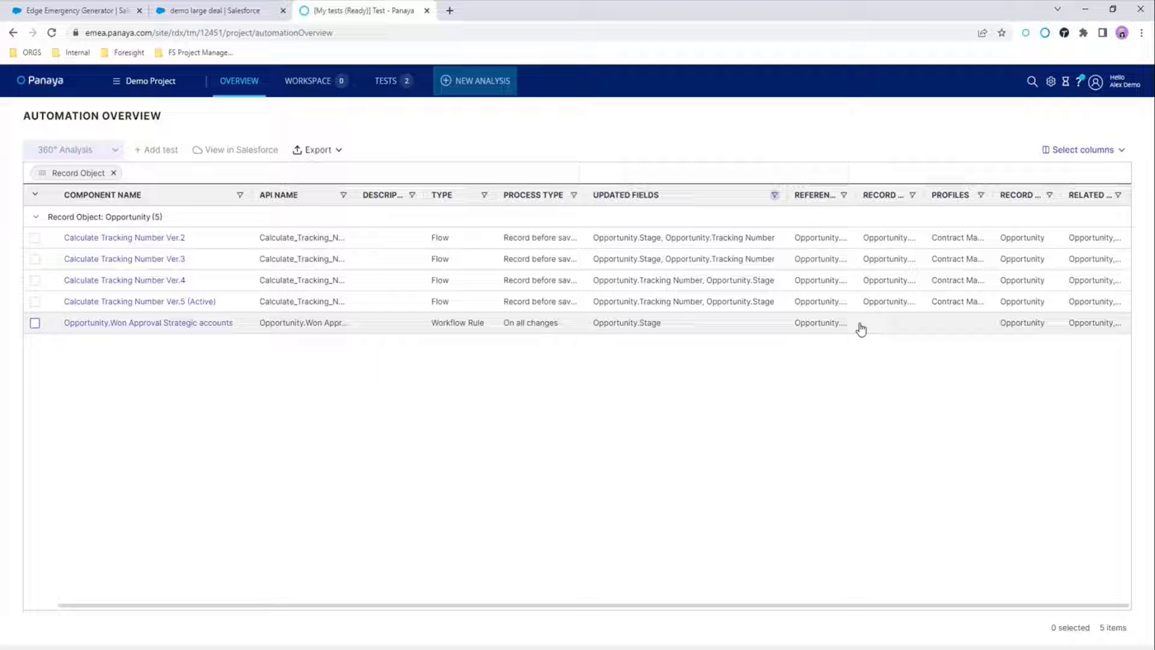
pyautogui.moveTo(34, 305)
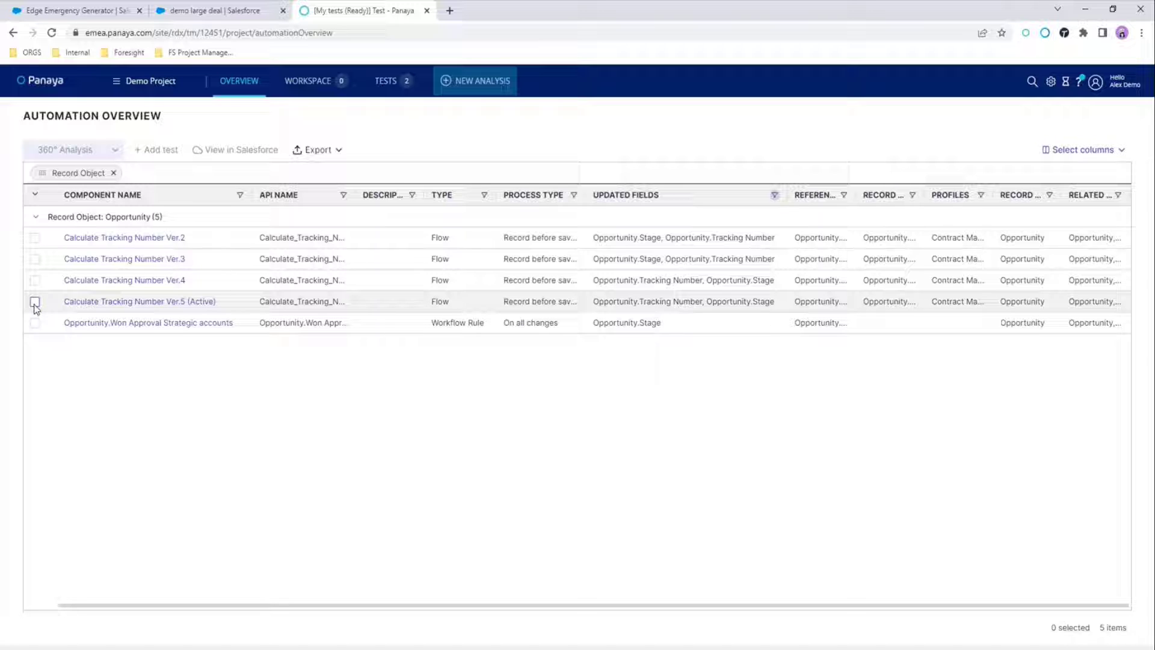
# View the active Calculate Tracking Number Ver.5 flow in Salesforce and review its Update Records step
pyautogui.click(35, 301)
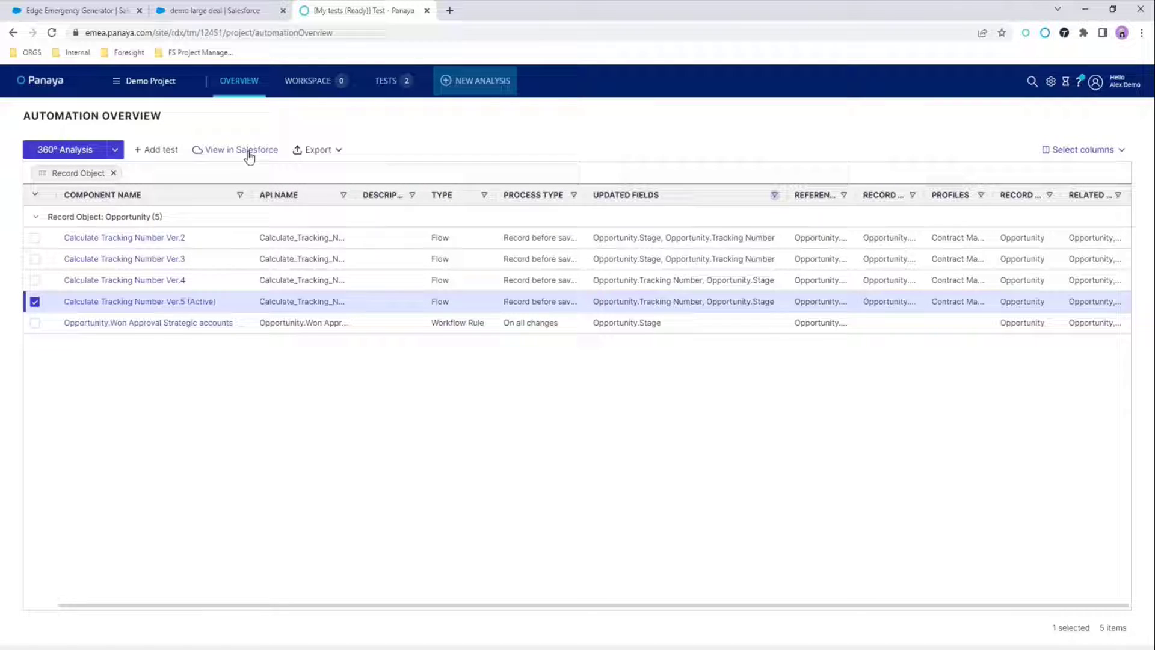
pyautogui.click(240, 149)
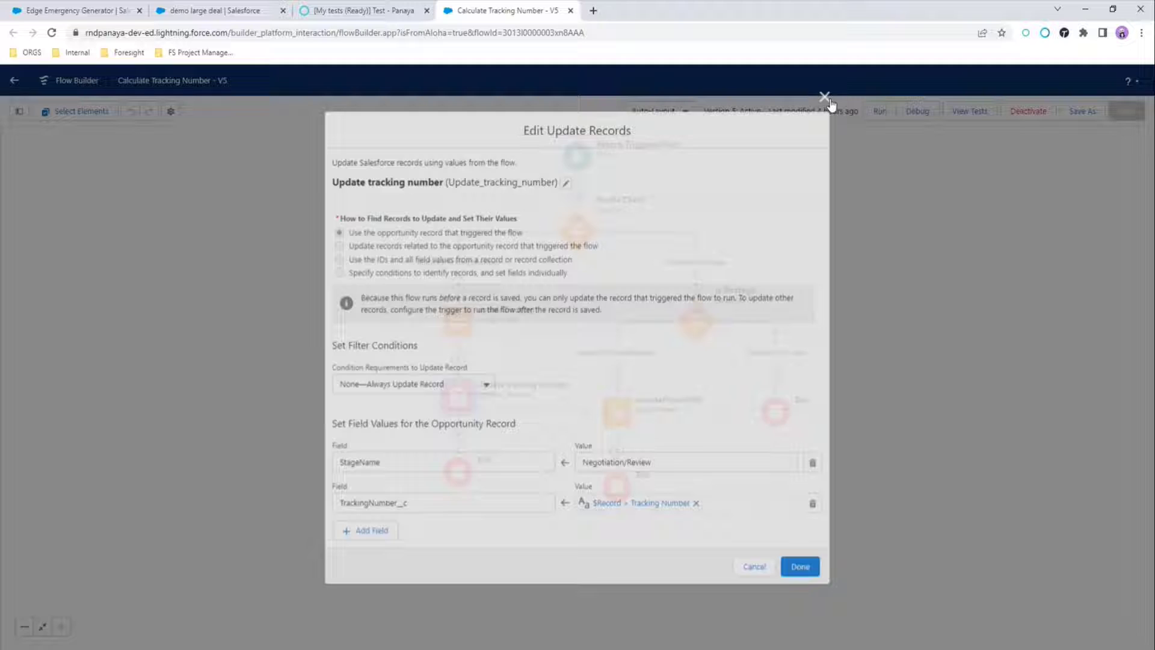
pyautogui.click(826, 97)
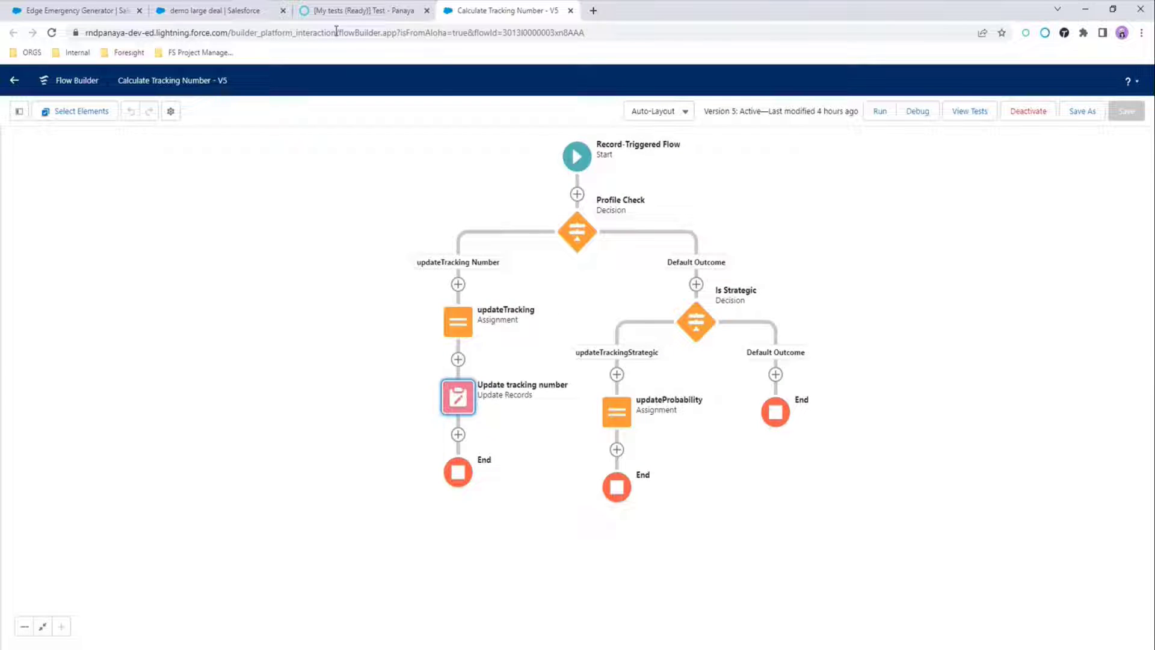
pyautogui.moveTo(361, 11)
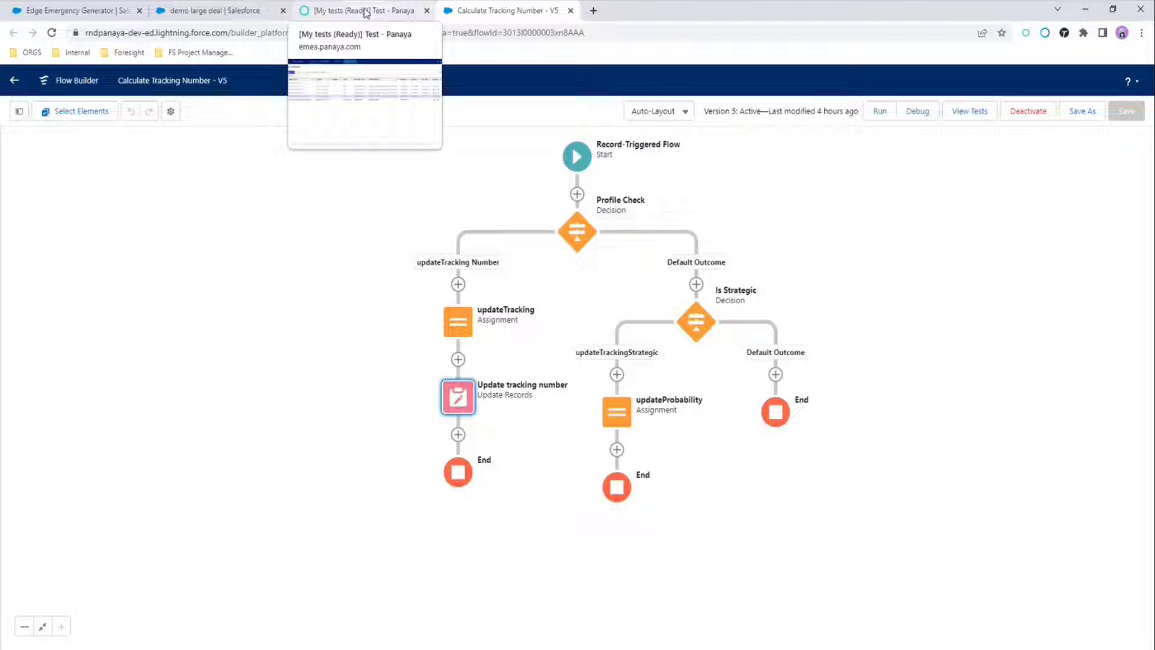
# View the Won Approval Strategic accounts workflow rule and its Stage Analysys update to Needs Analysis
pyautogui.click(361, 10)
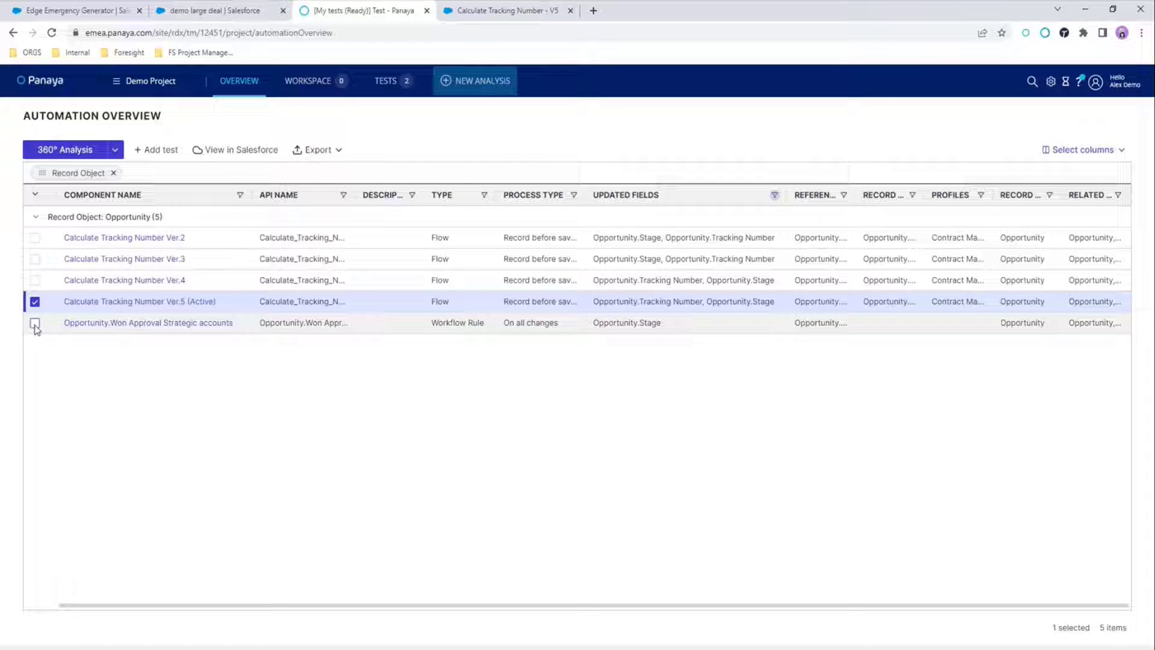
pyautogui.click(35, 322)
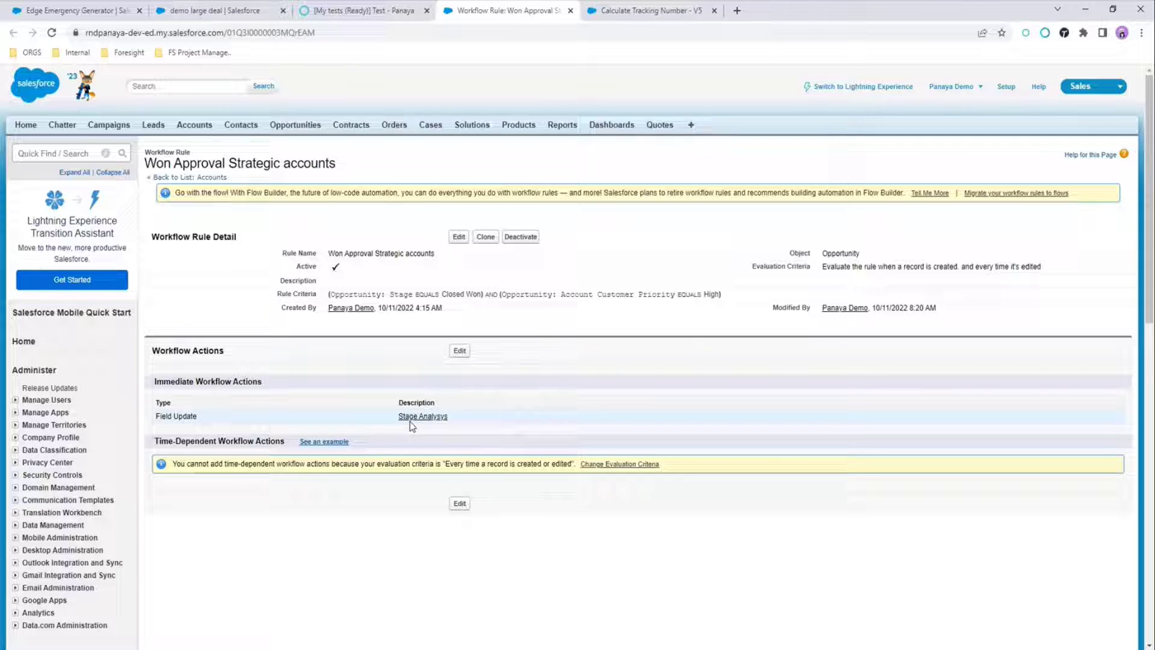
pyautogui.click(422, 416)
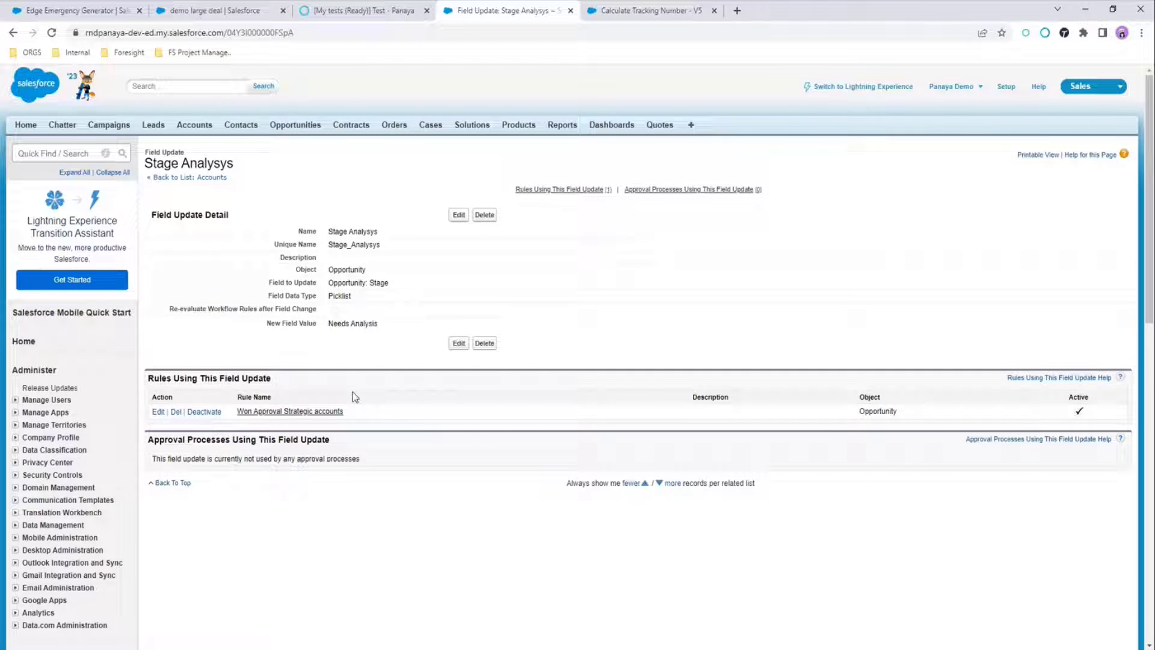
pyautogui.moveTo(361, 11)
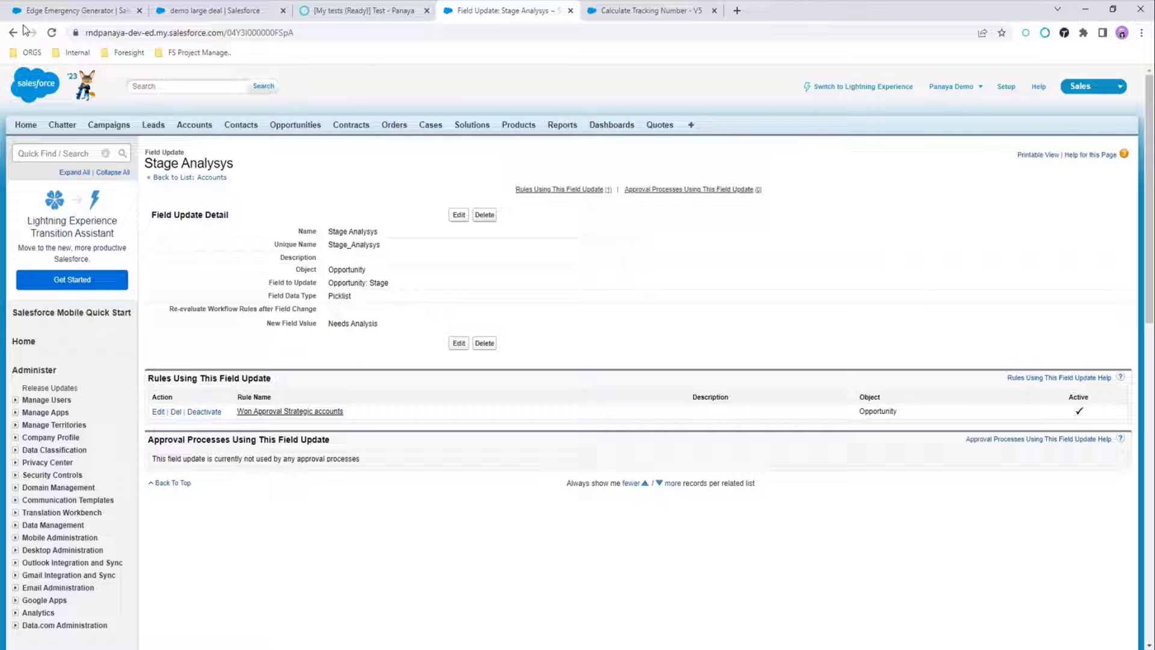
pyautogui.click(290, 412)
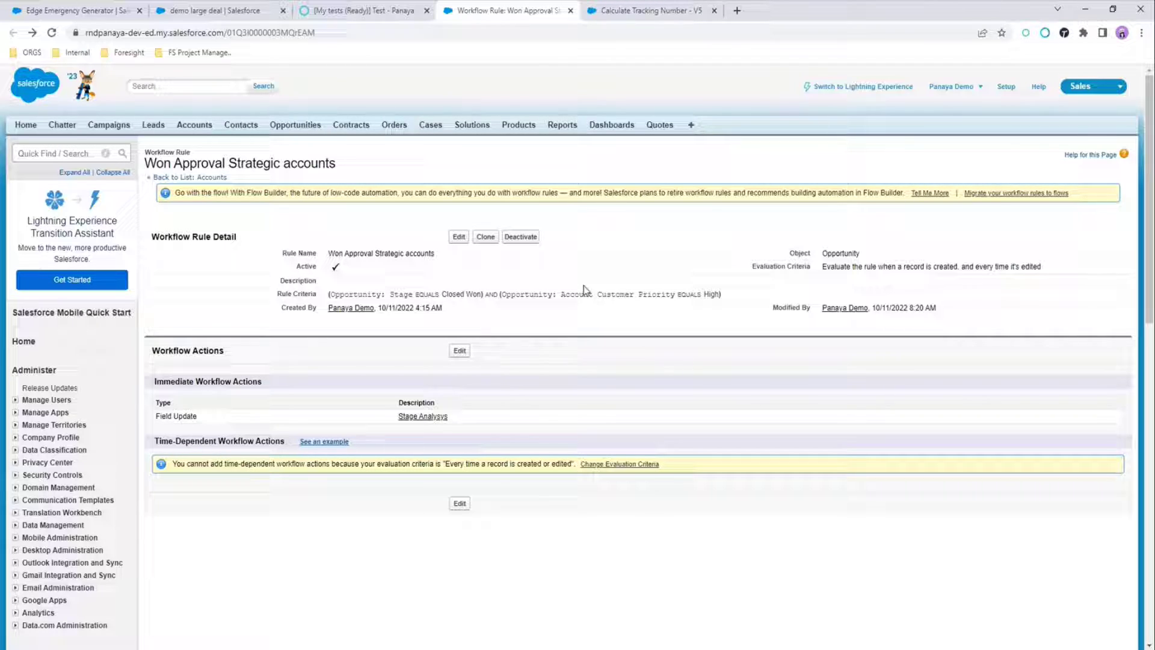
pyautogui.moveTo(309, 378)
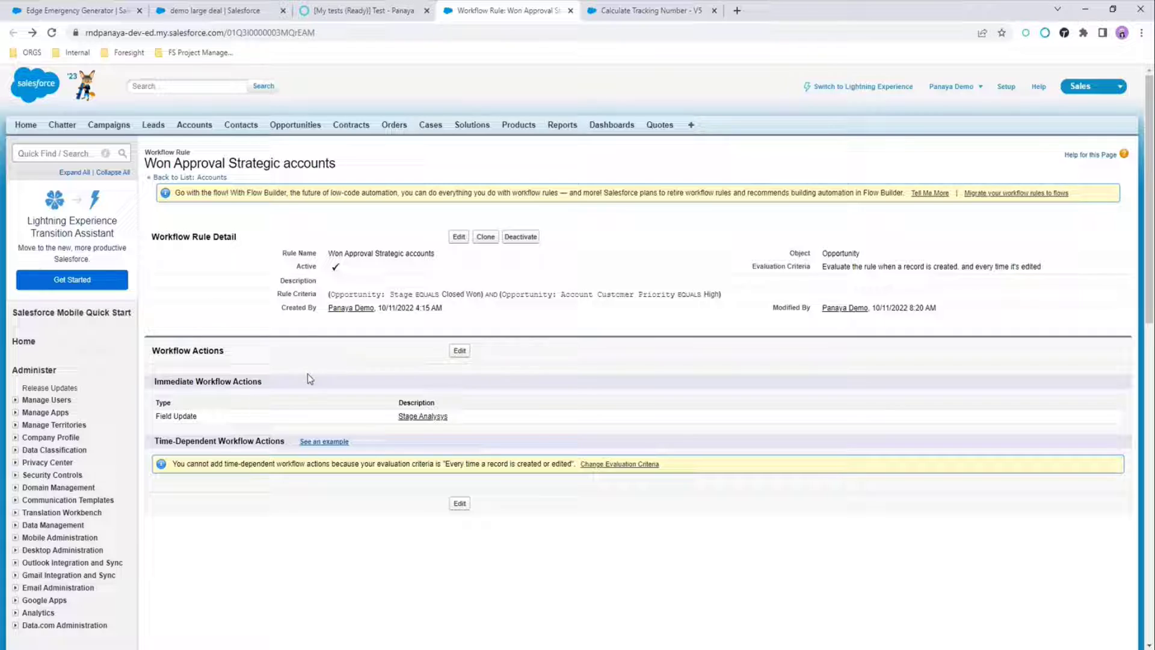
pyautogui.moveTo(361, 11)
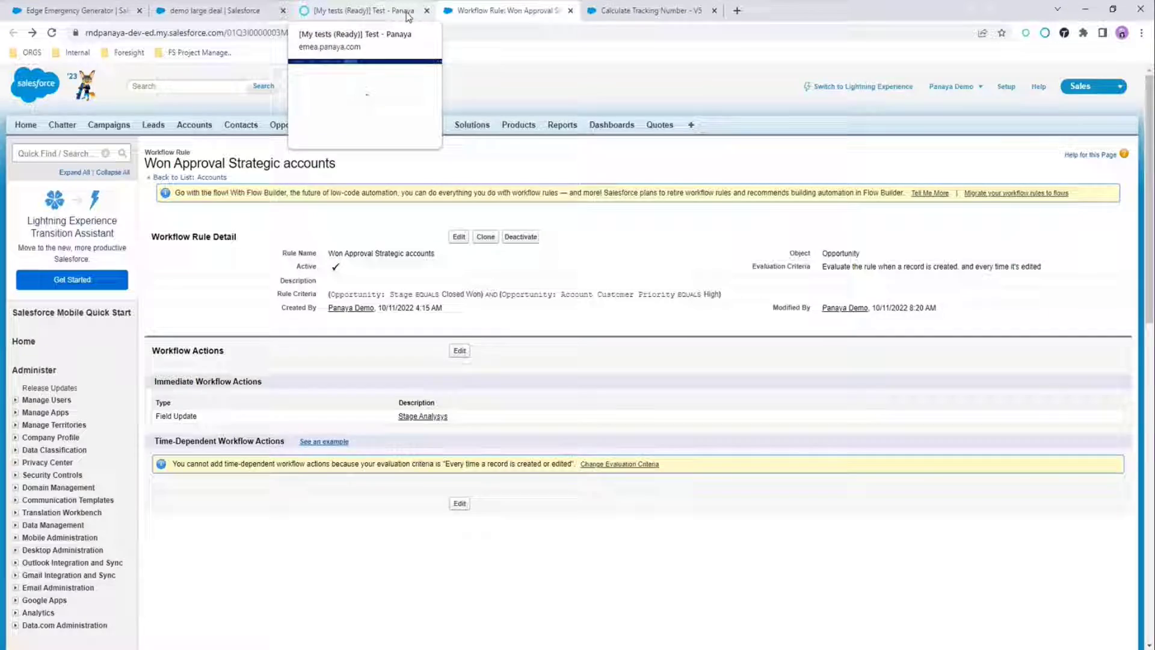
pyautogui.click(364, 11)
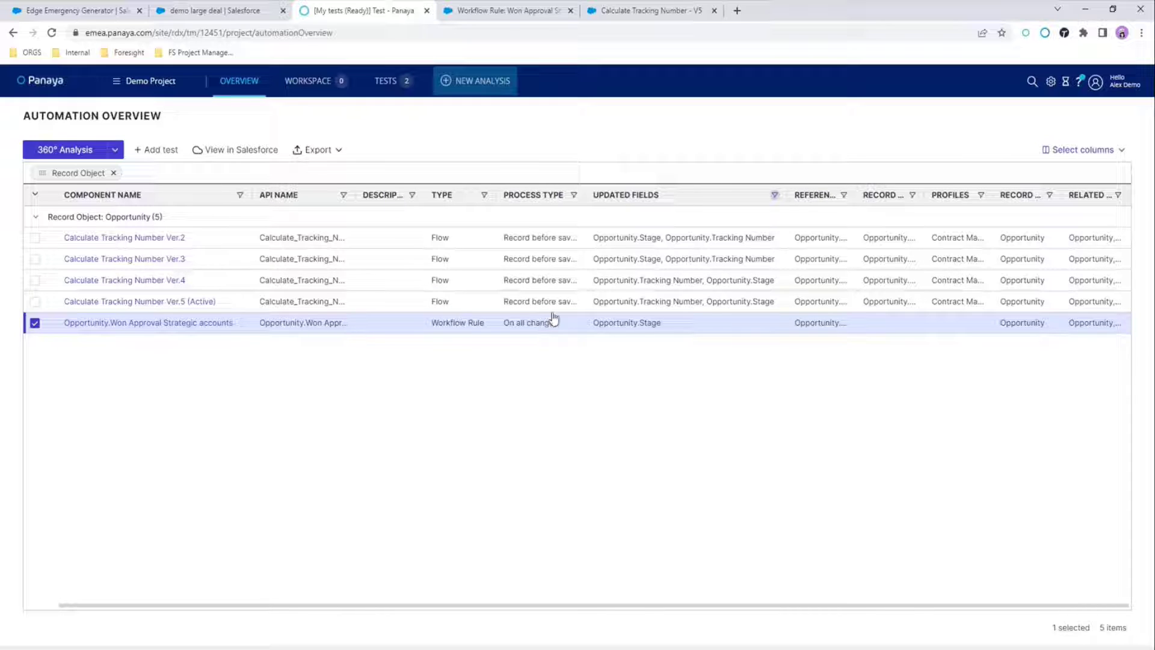
pyautogui.moveTo(571, 346)
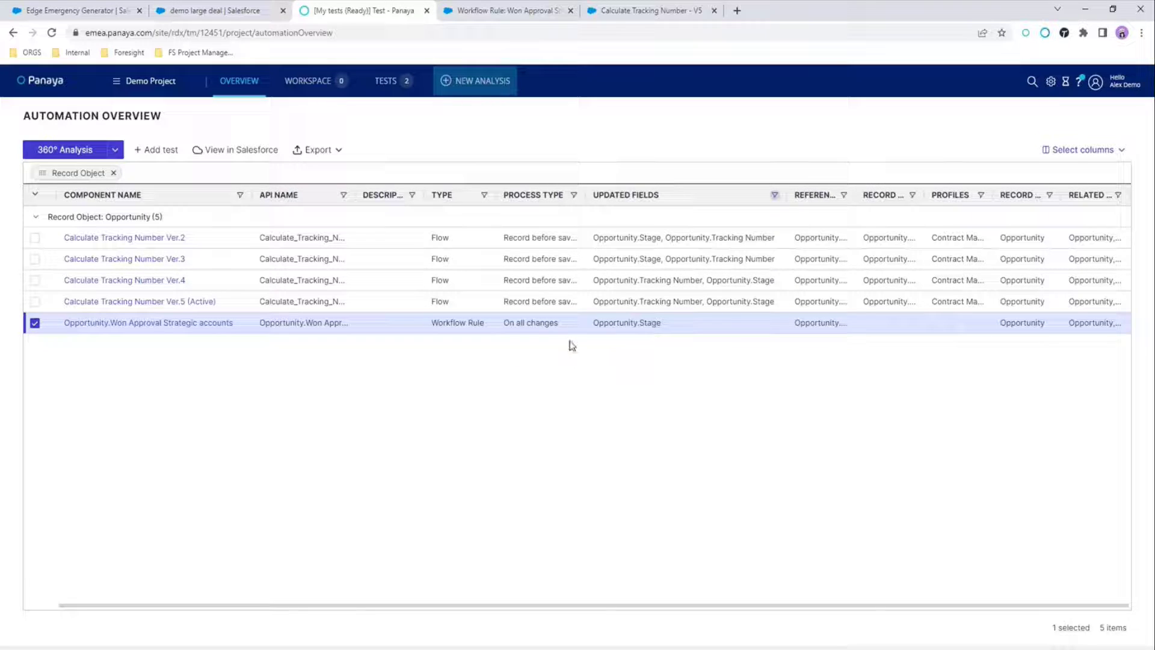
pyautogui.moveTo(531, 467)
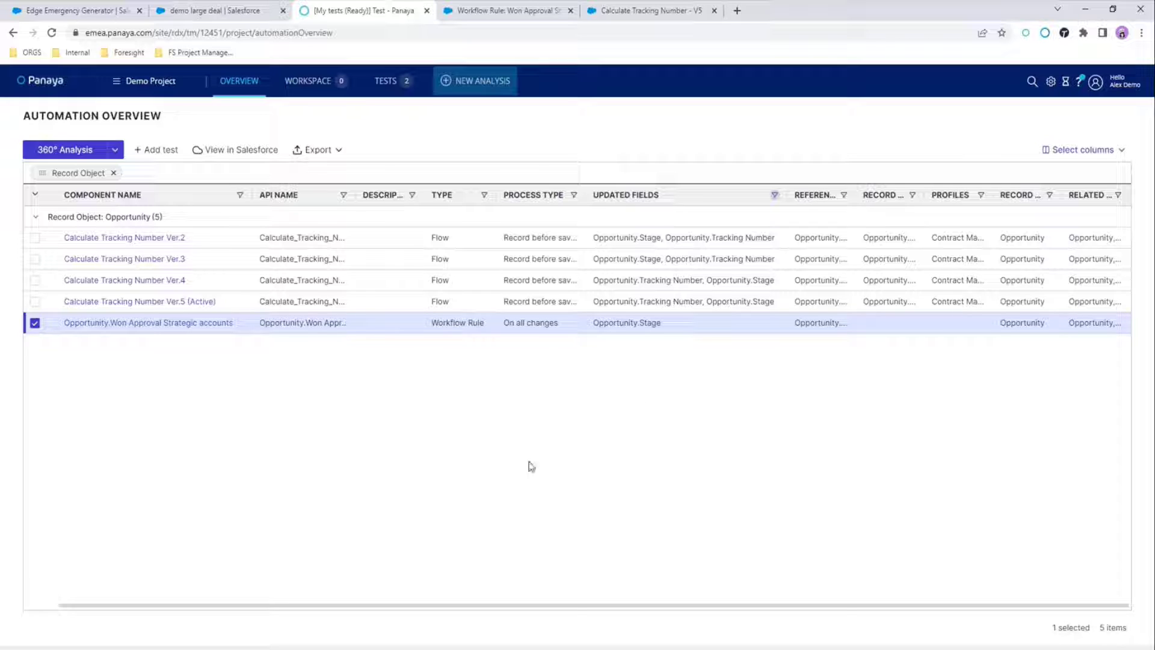
pyautogui.moveTo(624, 368)
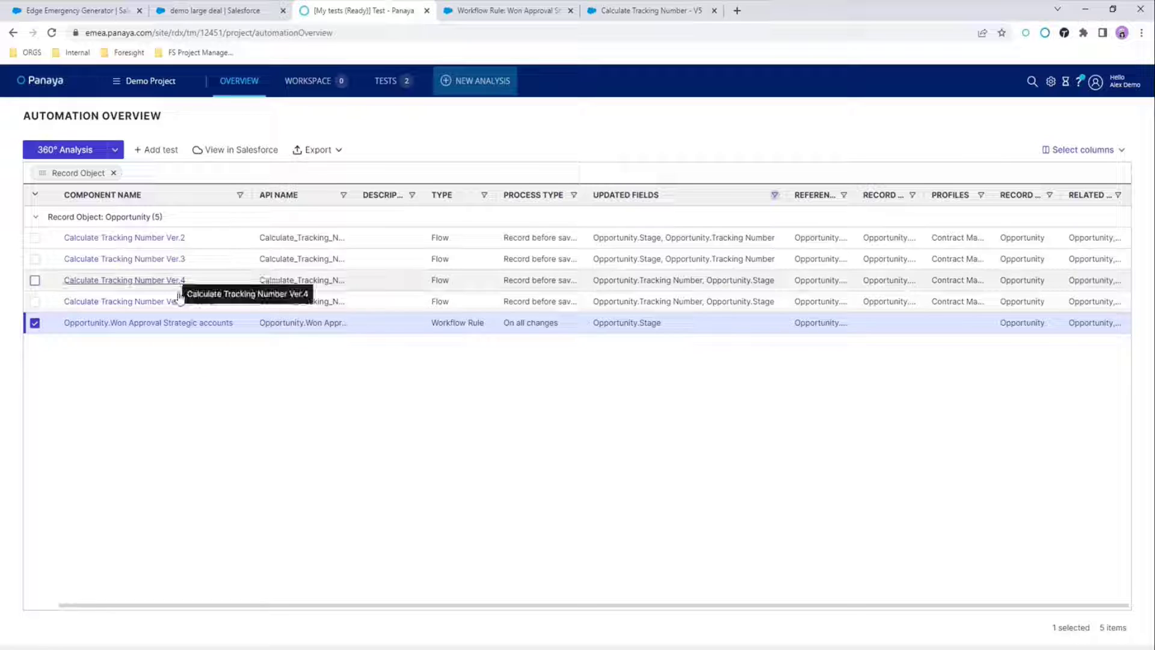
pyautogui.moveTo(176, 374)
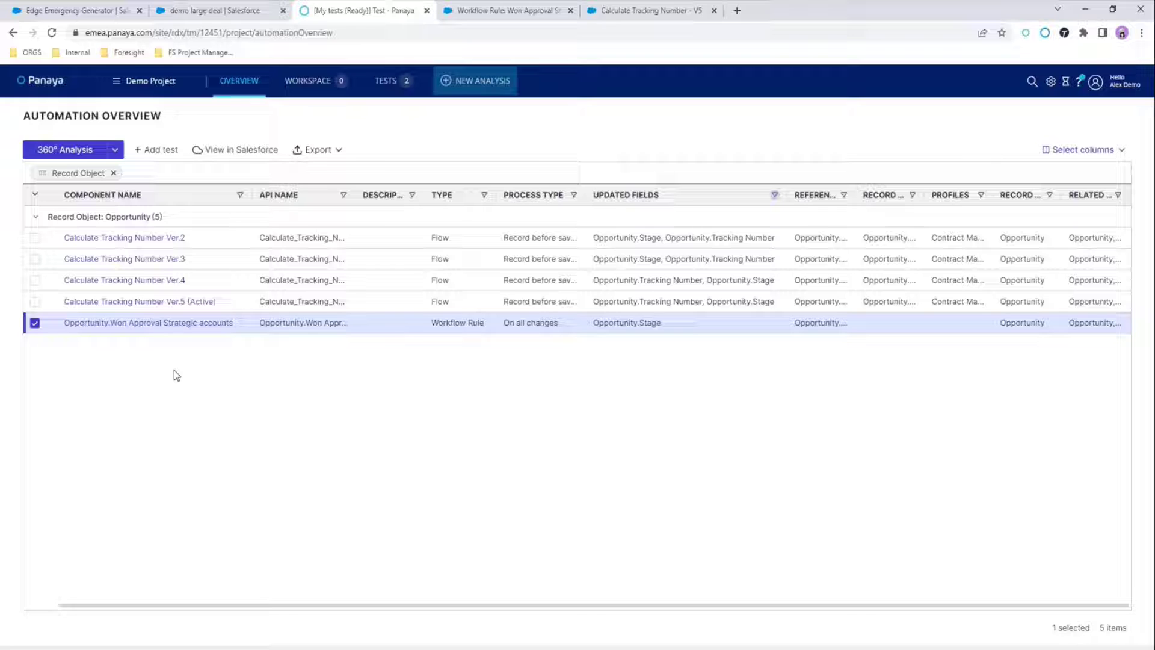